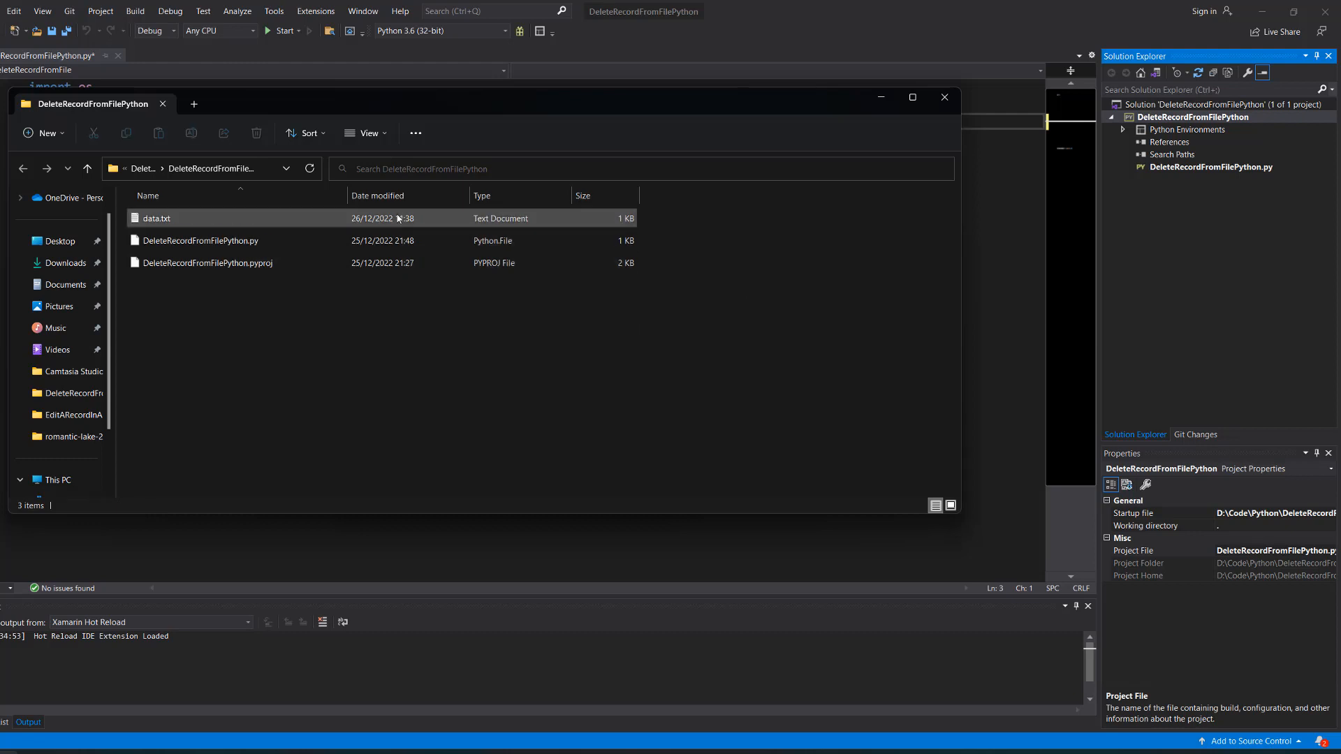
# - View data.txt in Notepad and highlight the ID 1235 and fields of its records
pyautogui.click(422, 322)
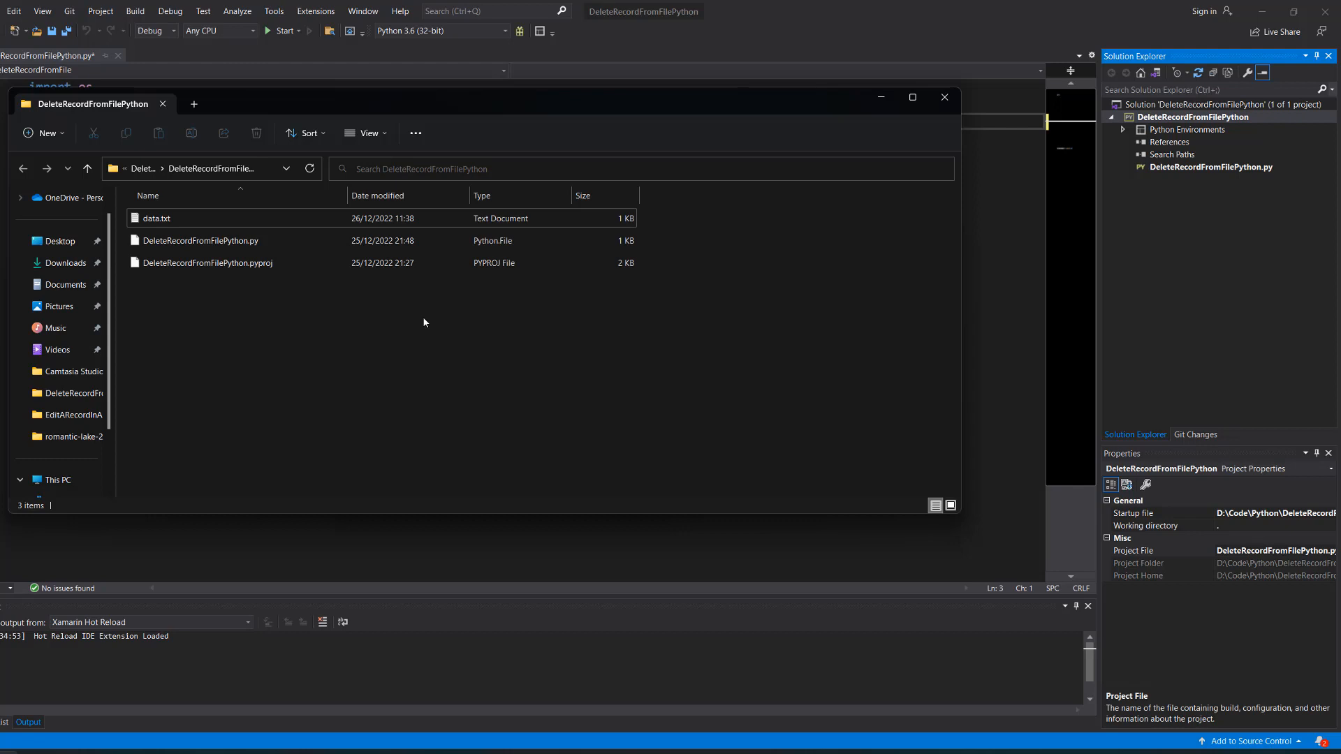
pyautogui.doubleClick(158, 218)
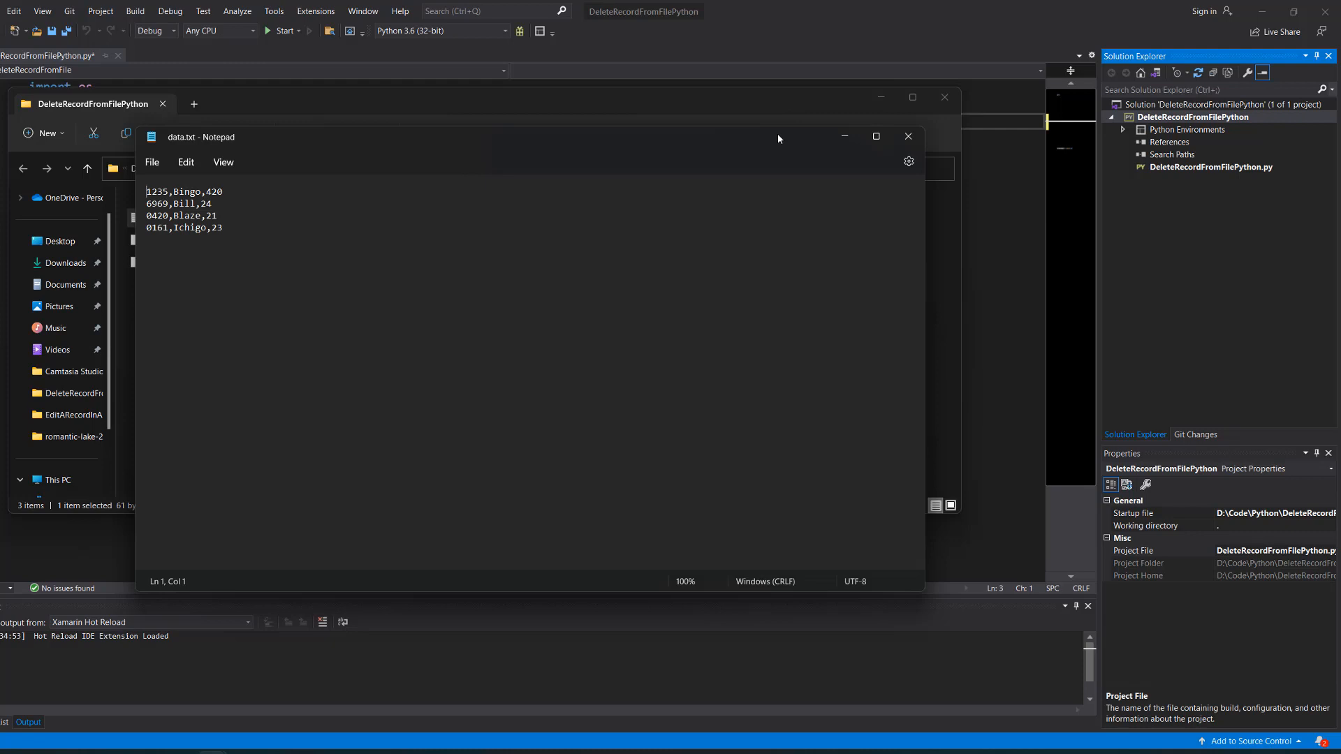
pyautogui.moveTo(278, 237)
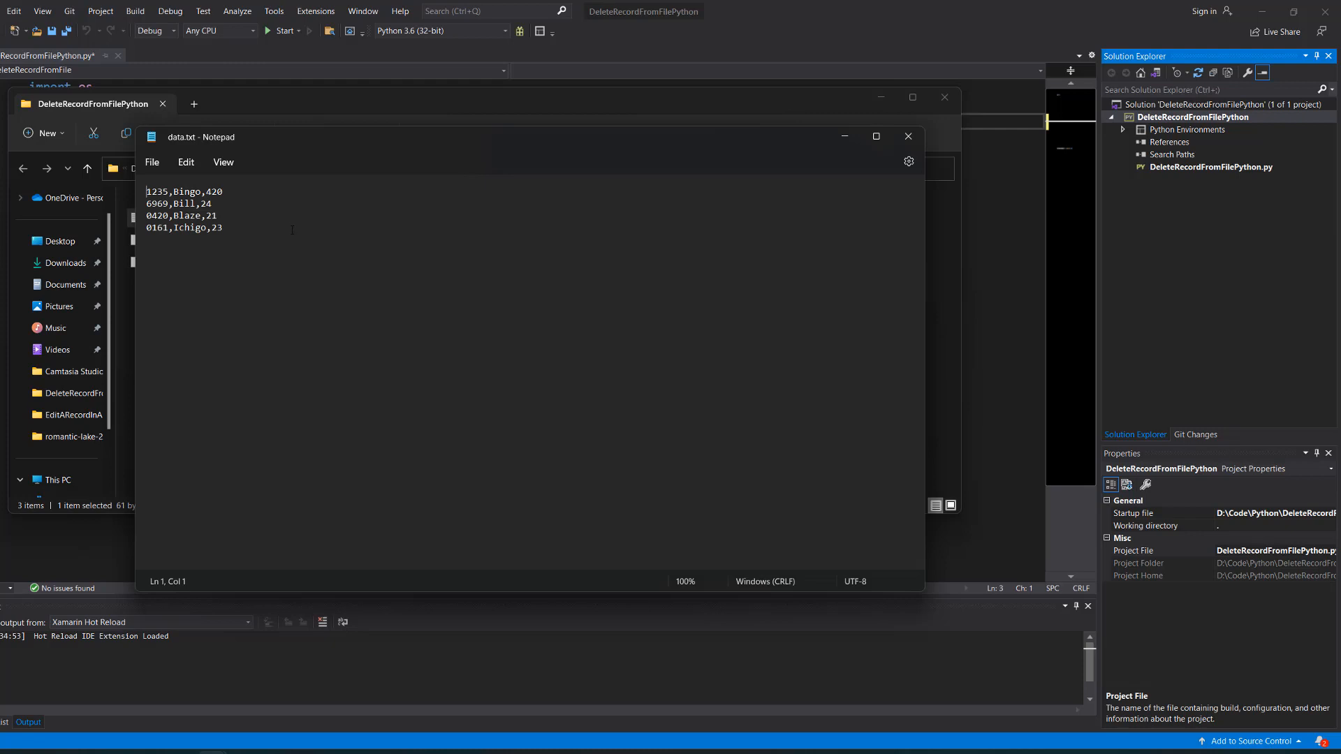
pyautogui.moveTo(267, 235)
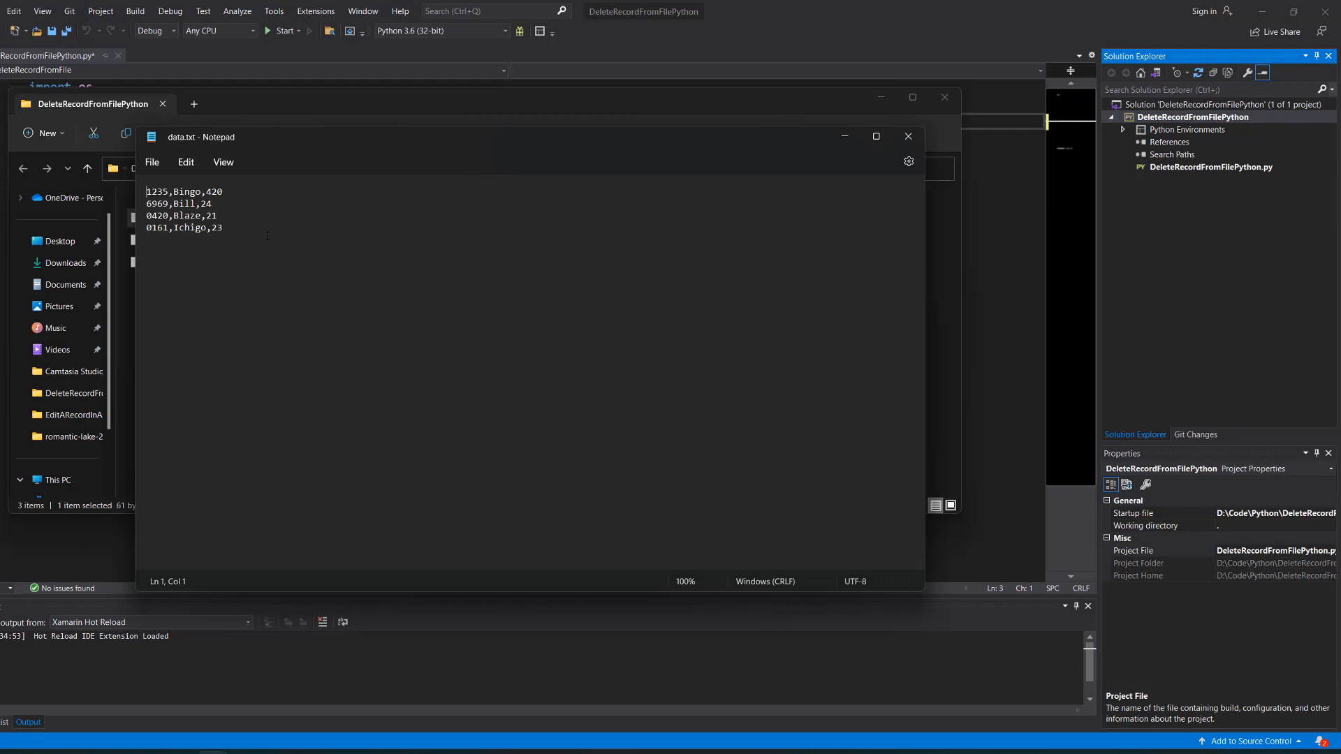
pyautogui.moveTo(145, 192); pyautogui.dragTo(165, 192)
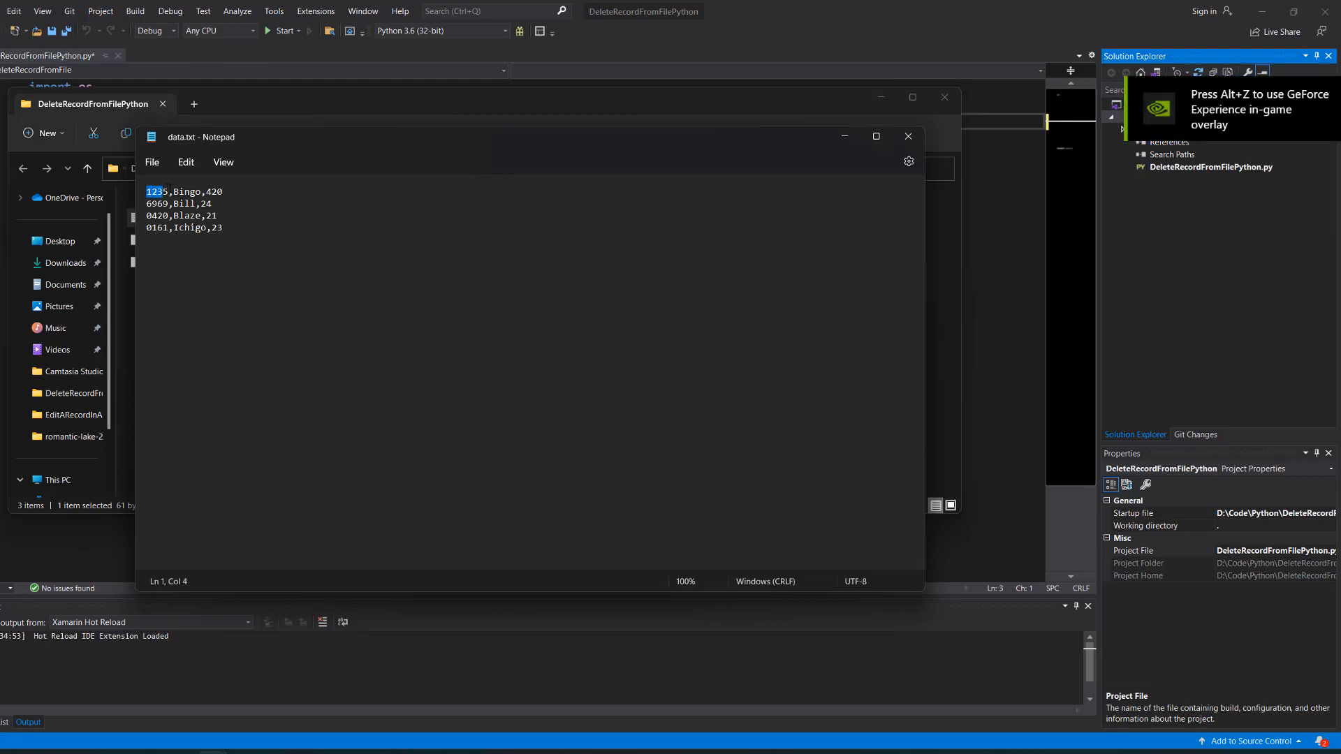
pyautogui.doubleClick(185, 192)
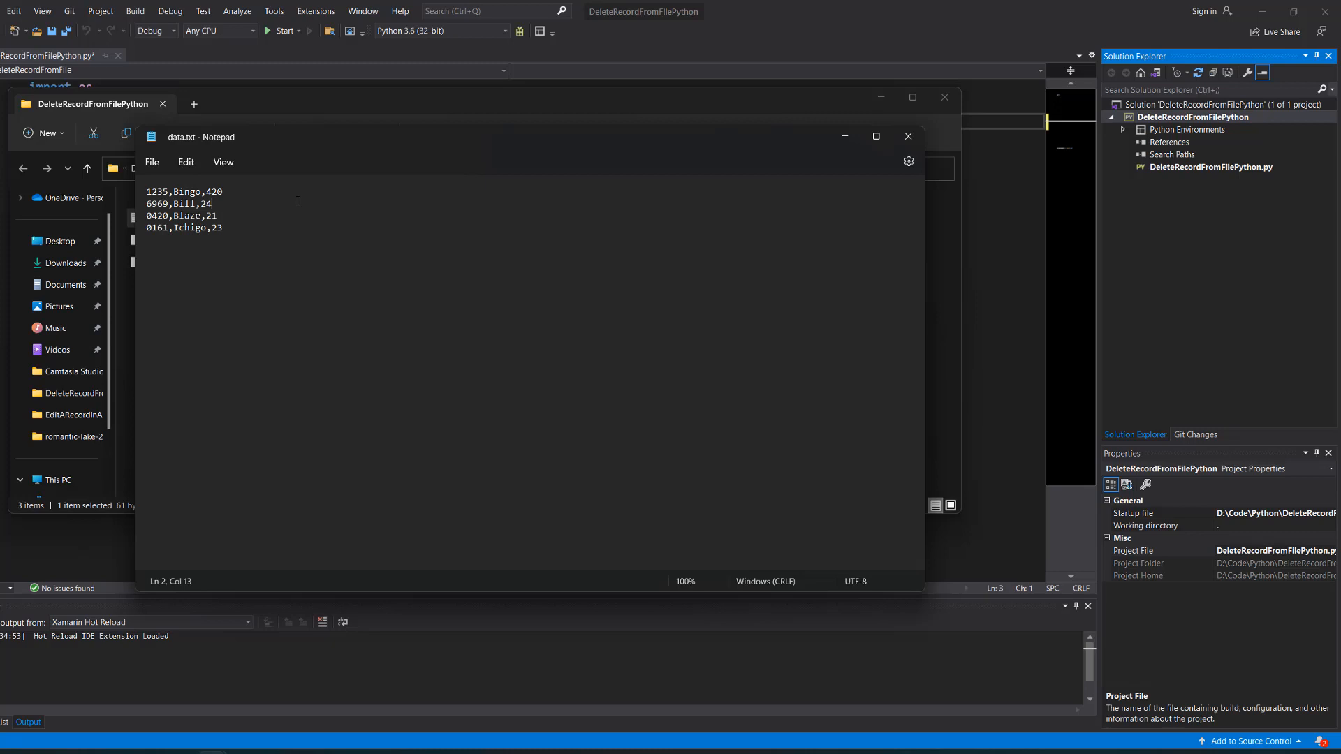
pyautogui.moveTo(314, 208)
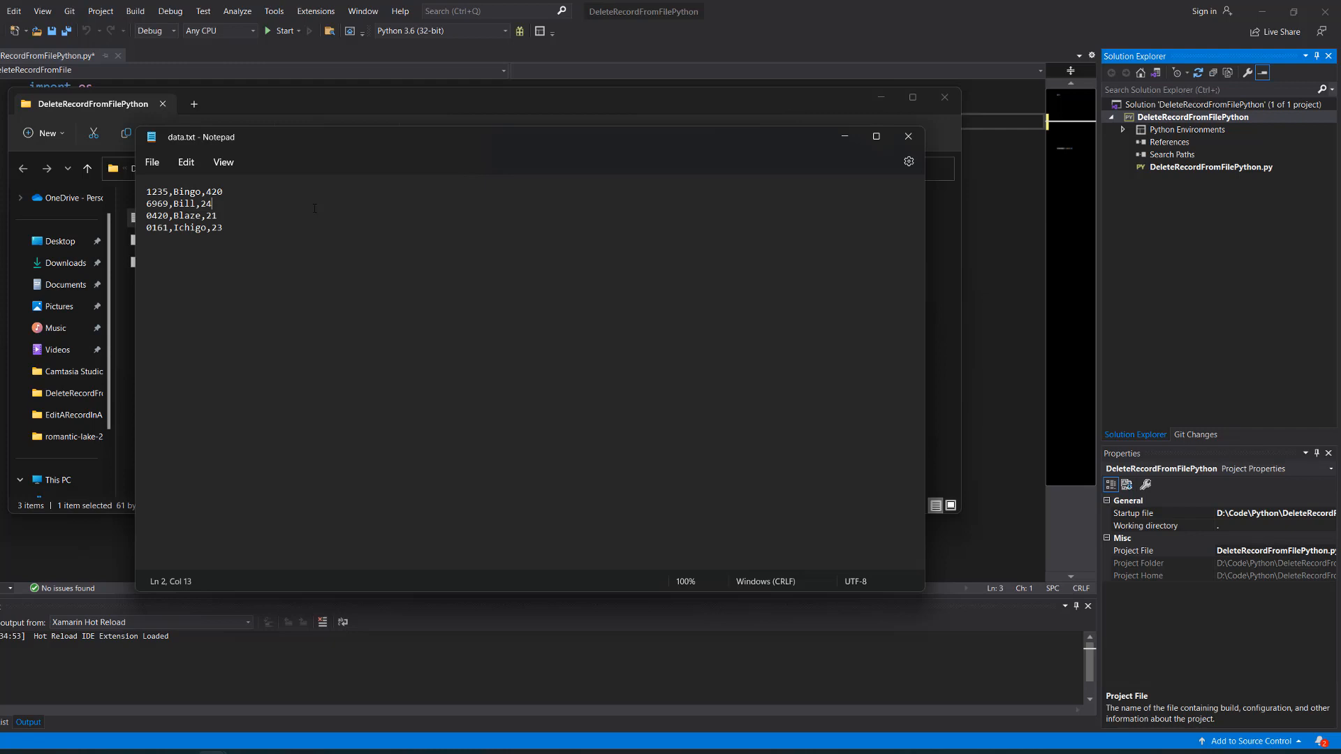
pyautogui.moveTo(144, 204); pyautogui.dragTo(218, 215)
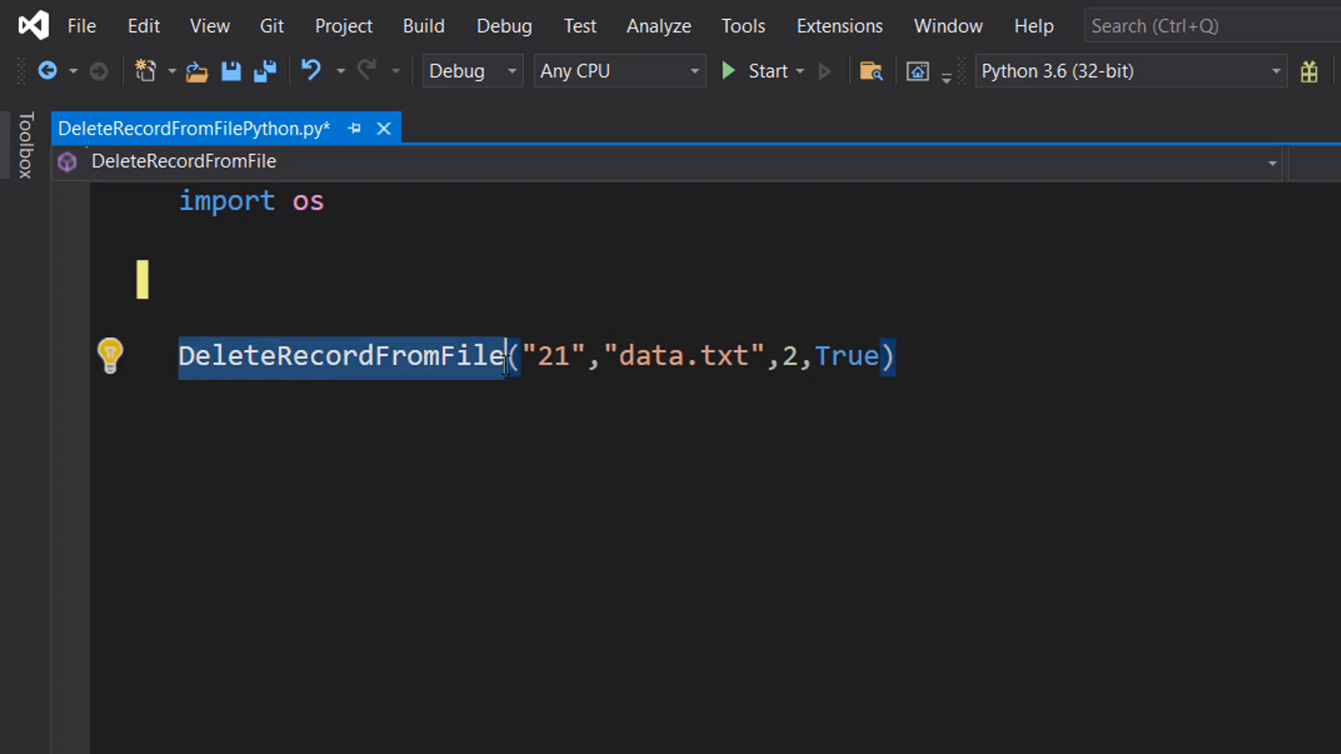
pyautogui.moveTo(540, 477)
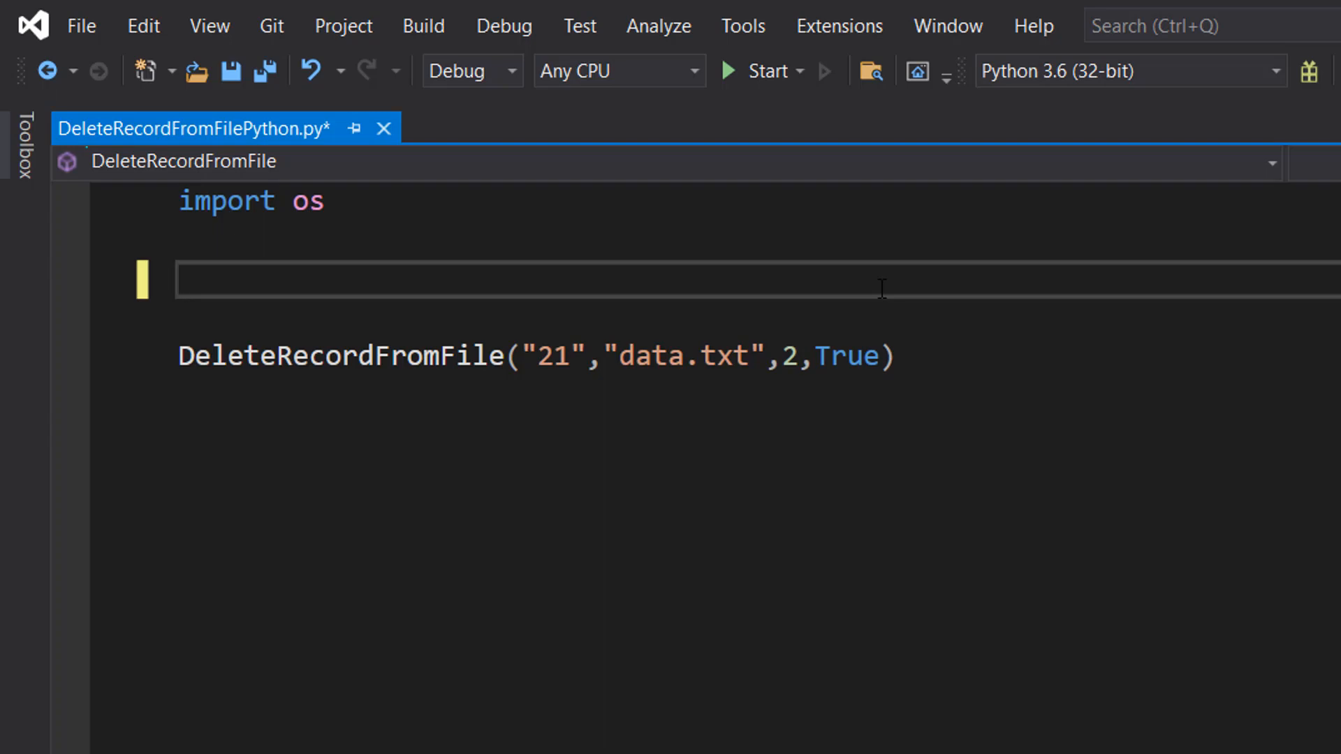
# - Write the def DeleteRecordFromFile(searchTerm, filepath, posOfTerm, lastField) header
pyautogui.write('def DeleteRecordFromFile(searchTerm, filepath, posOfTerm, lastField):')
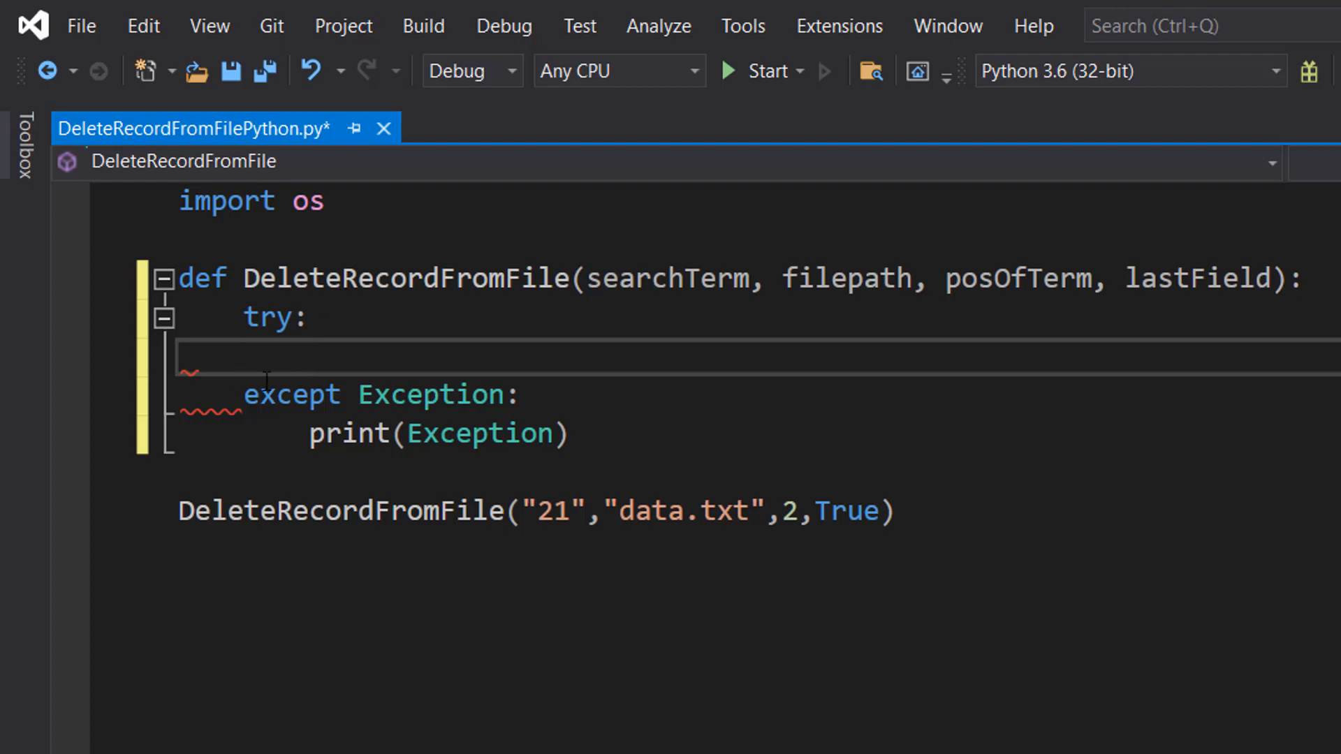
# - Add the try block with except Exception: print(Exception) under the definition
pyautogui.moveTo(243, 394); pyautogui.dragTo(568, 433)
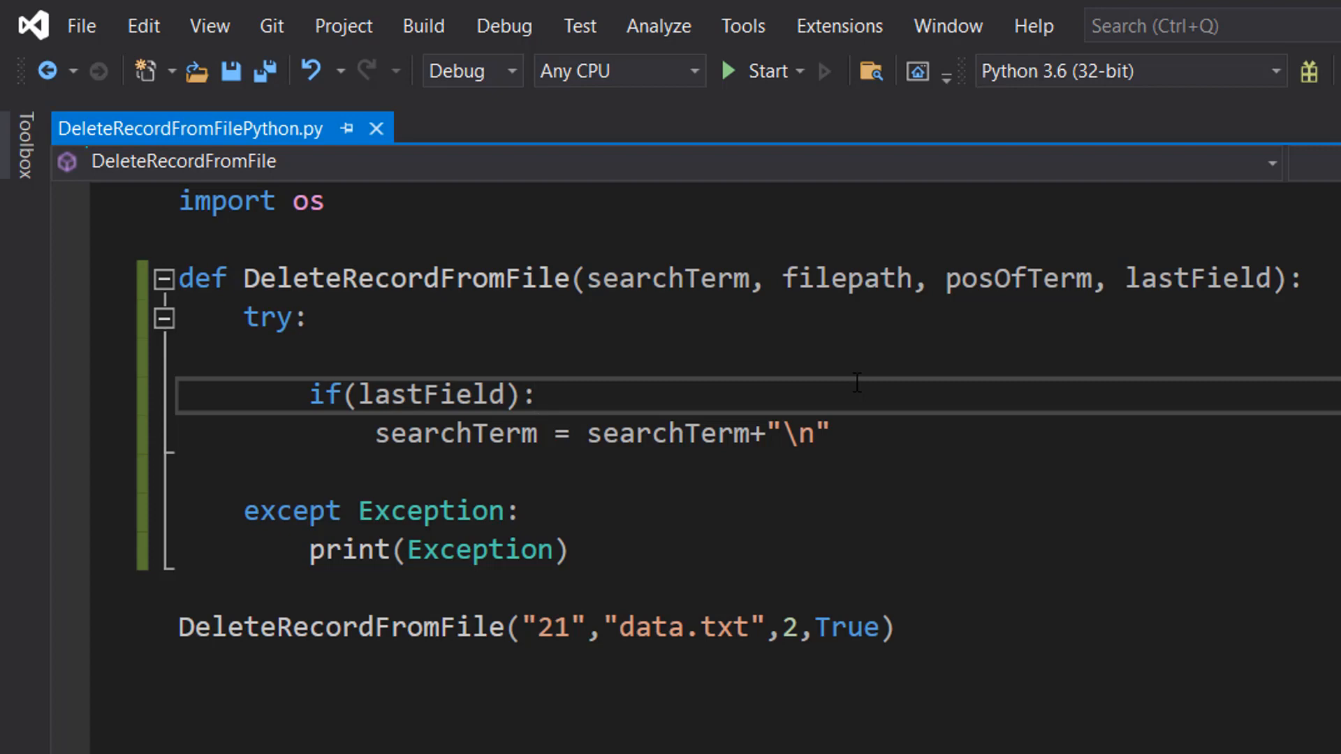
# - Set tempFile = "temp.txt" and open filepath and tempFile in nested with blocks
pyautogui.click(537, 394)
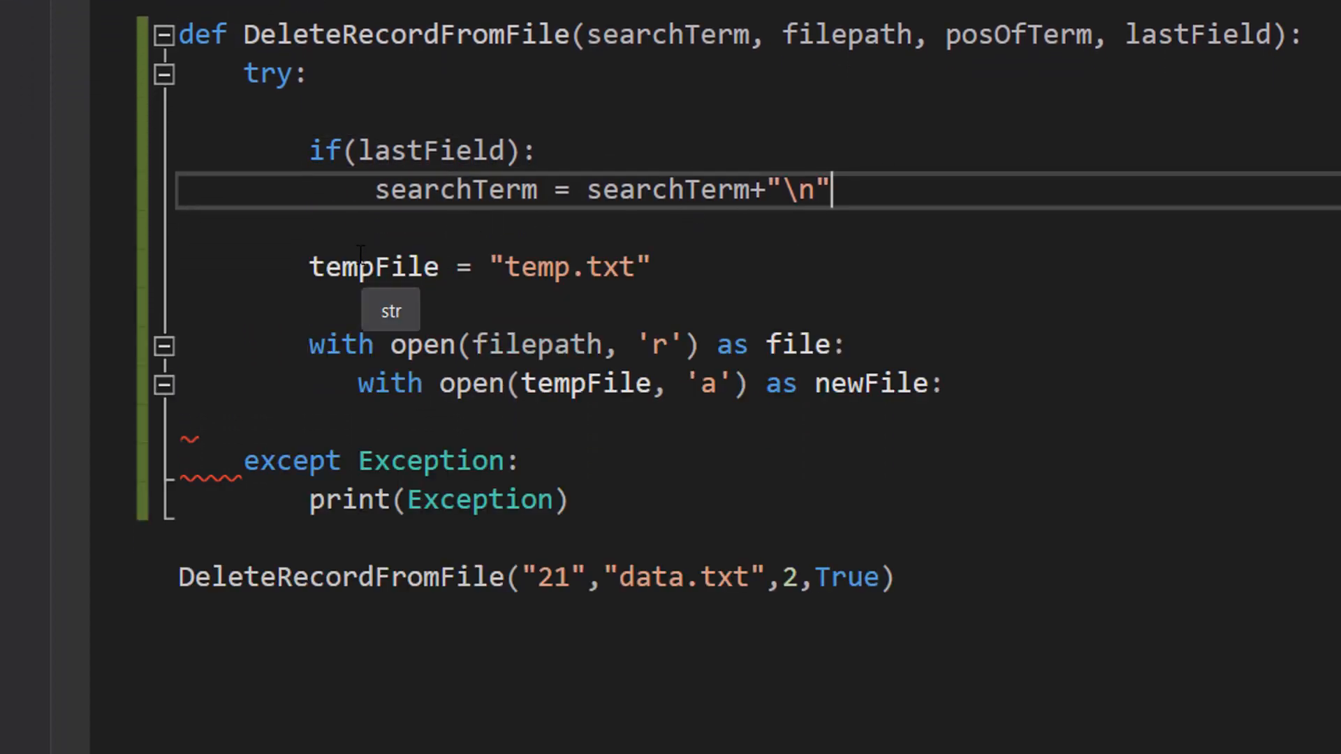
pyautogui.doubleClick(375, 266)
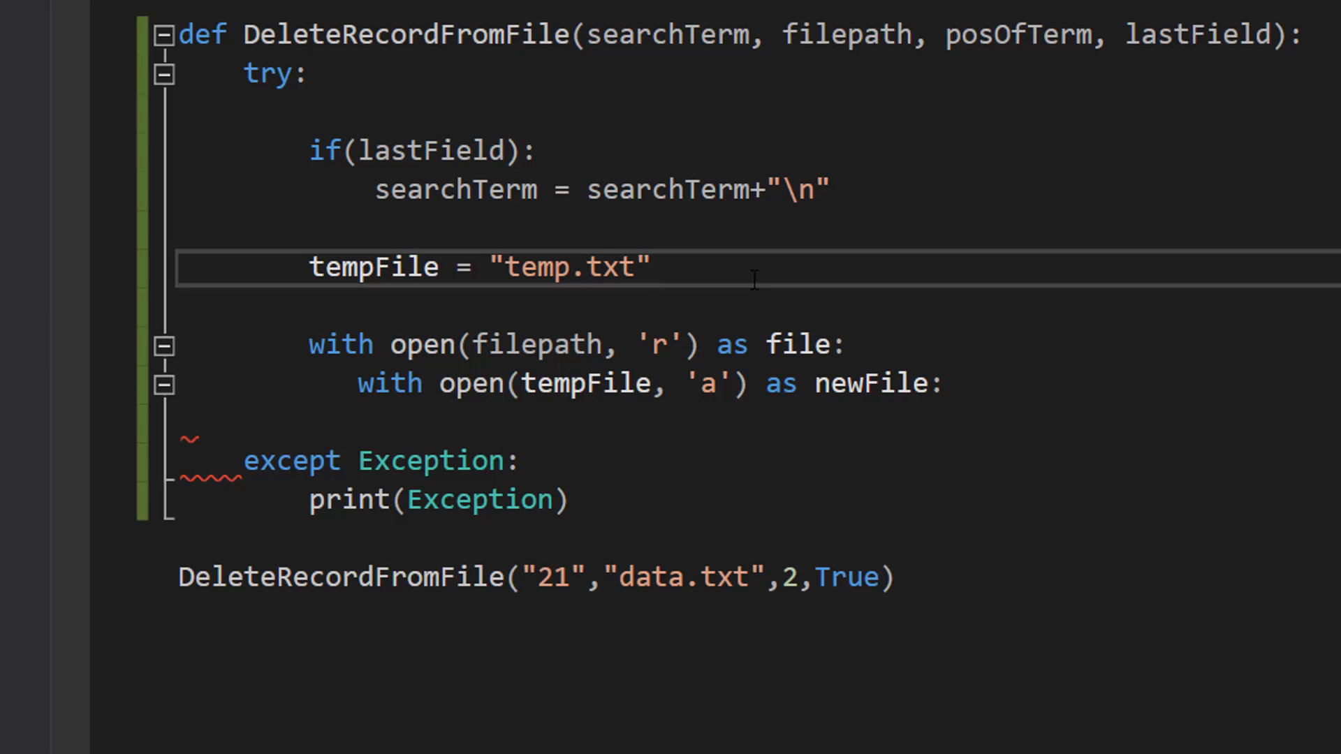
pyautogui.click(654, 267)
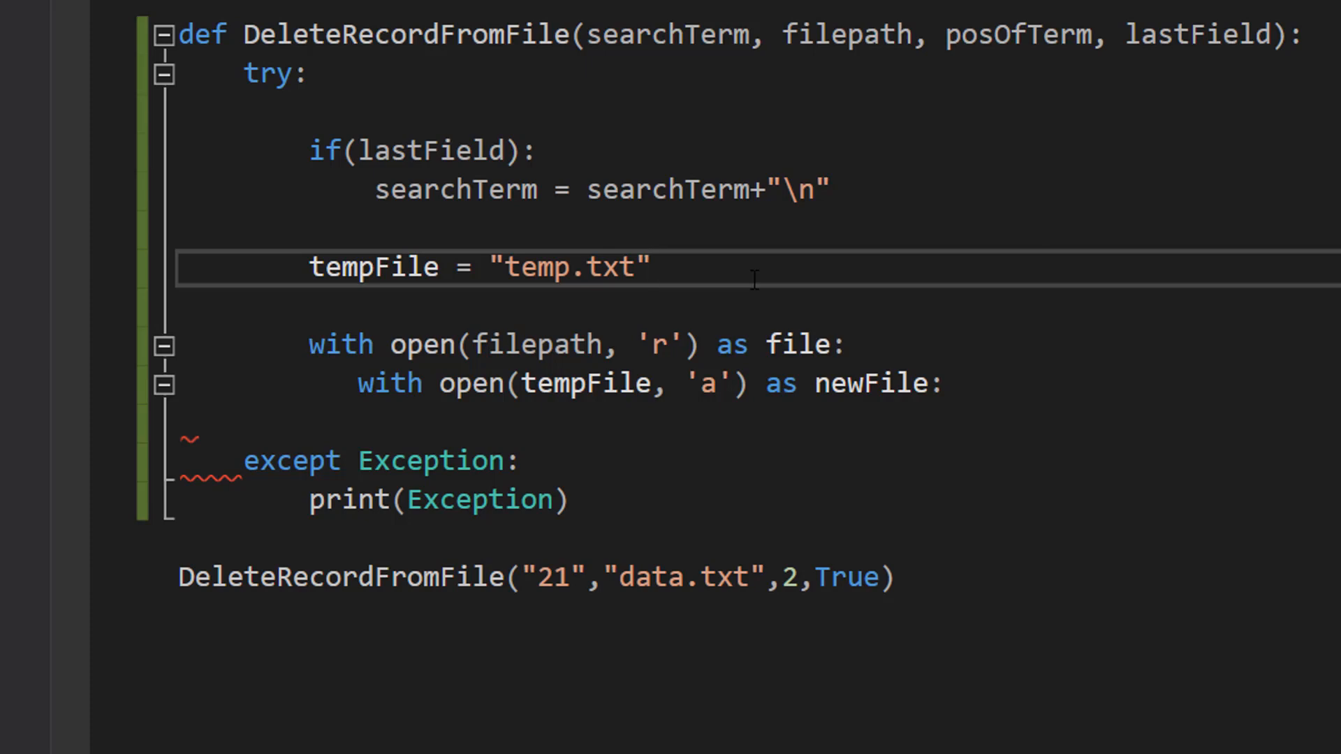
pyautogui.moveTo(725, 265)
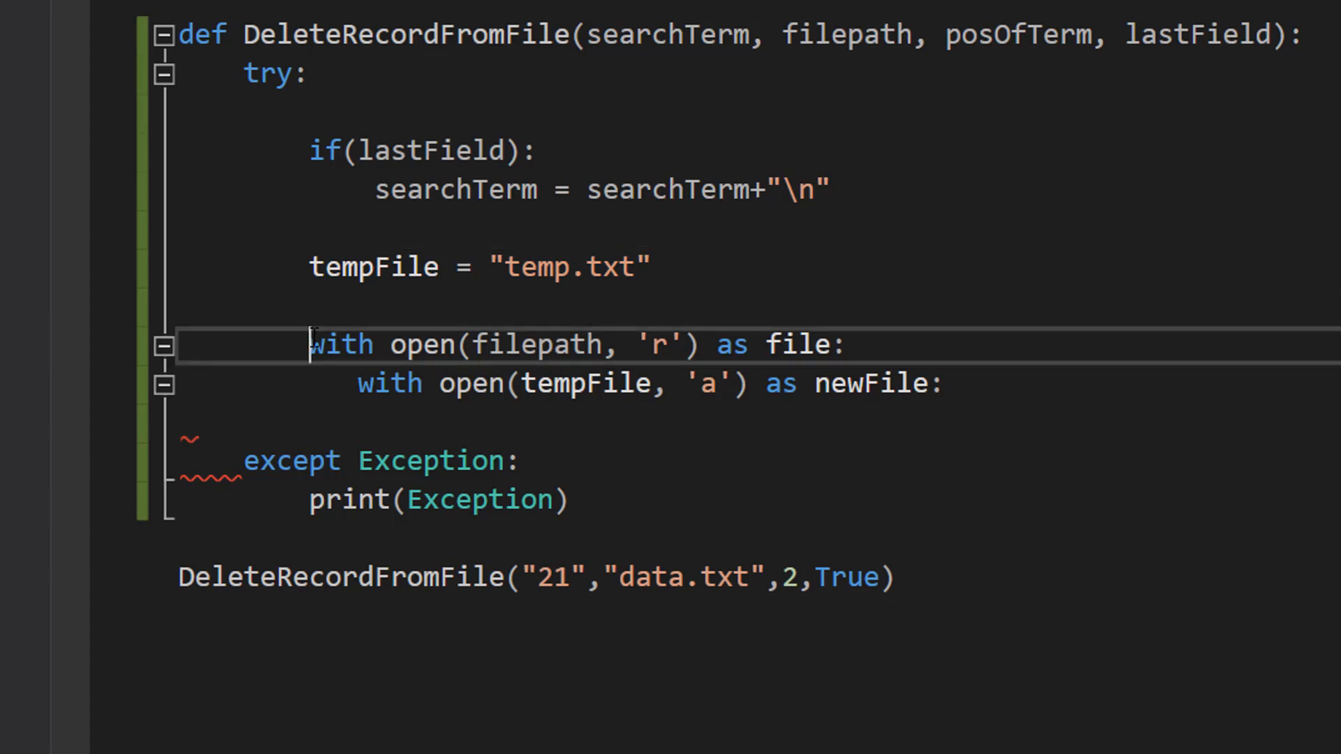
pyautogui.moveTo(310, 345); pyautogui.dragTo(637, 345)
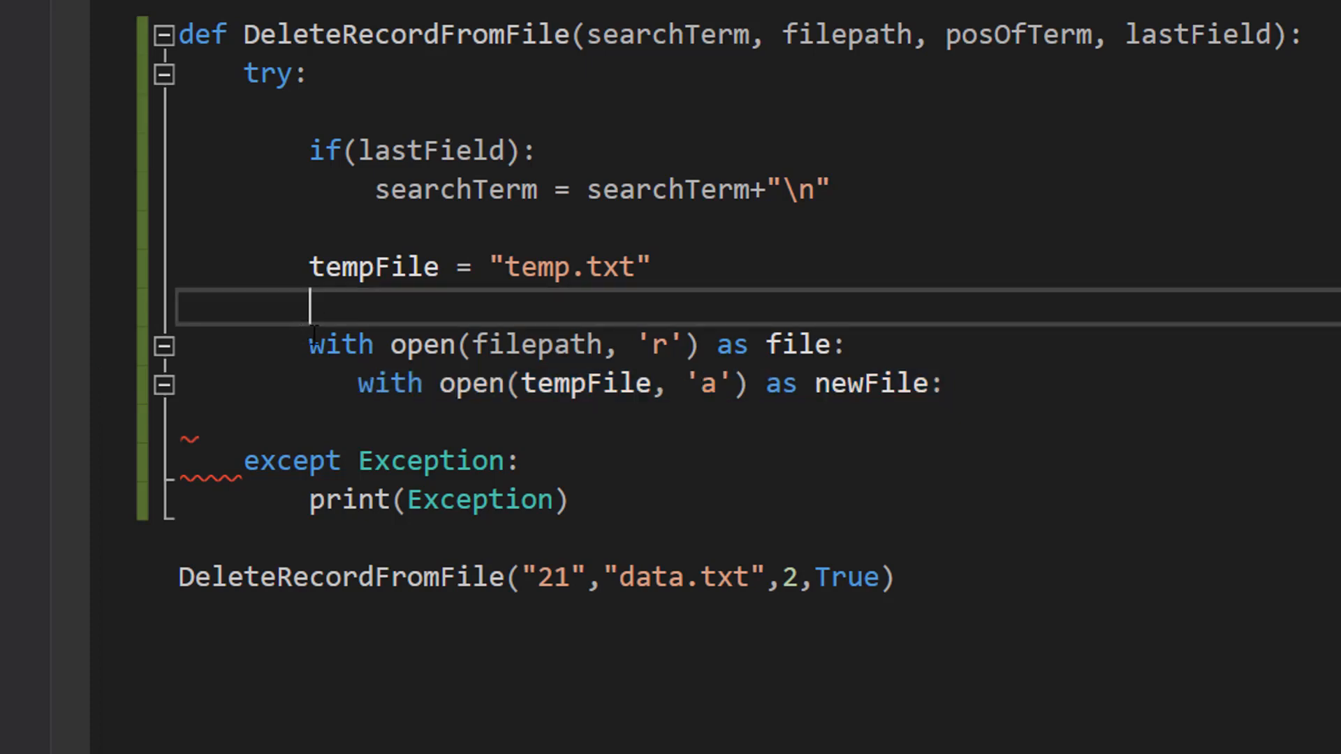
pyautogui.moveTo(983, 315)
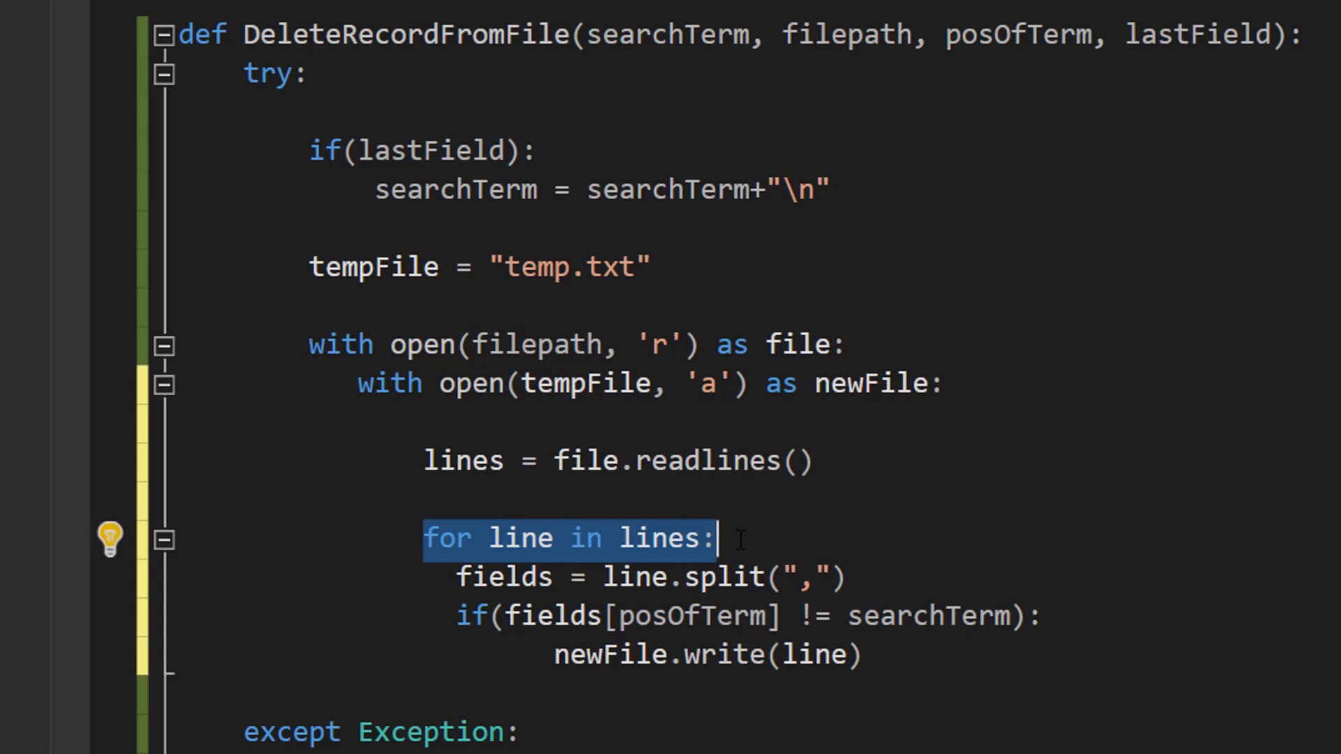
# - Read lines with file.readlines() and write non-matching split lines to newFile in a for loop
pyautogui.press('enter')
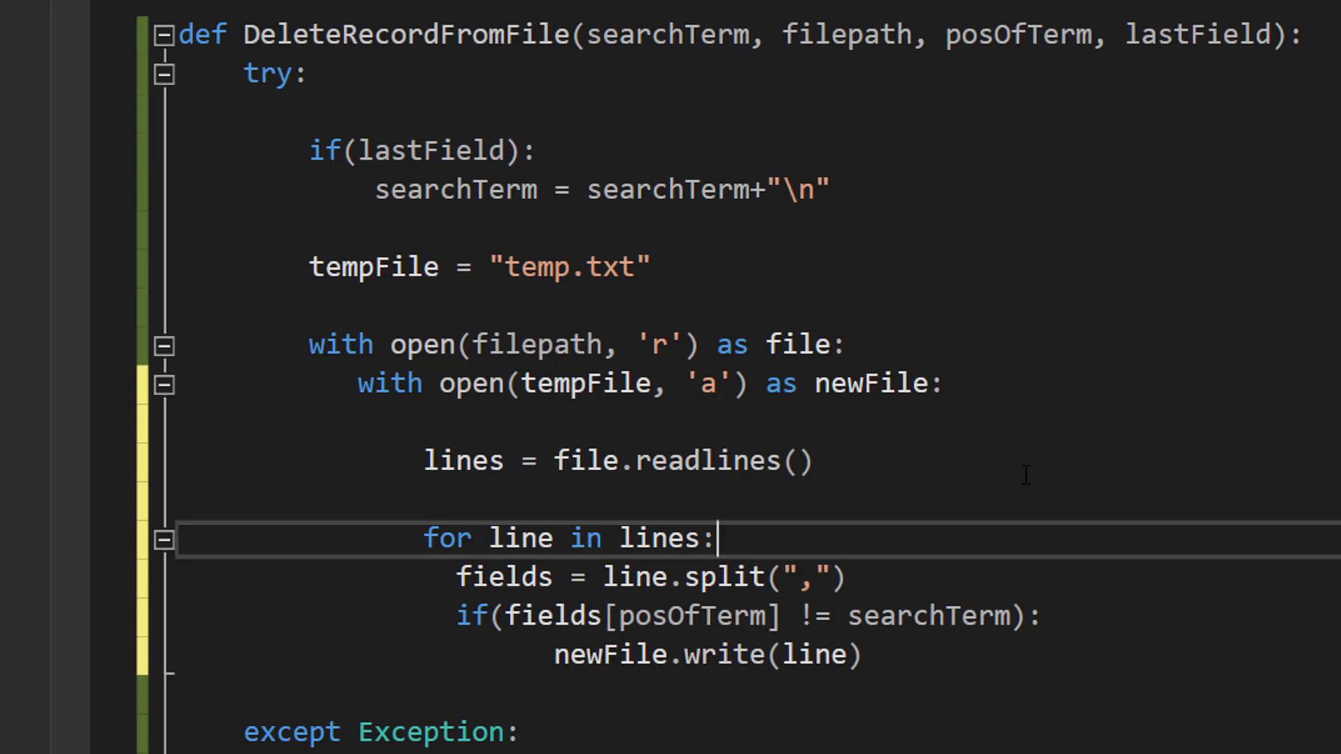
pyautogui.moveTo(580, 556)
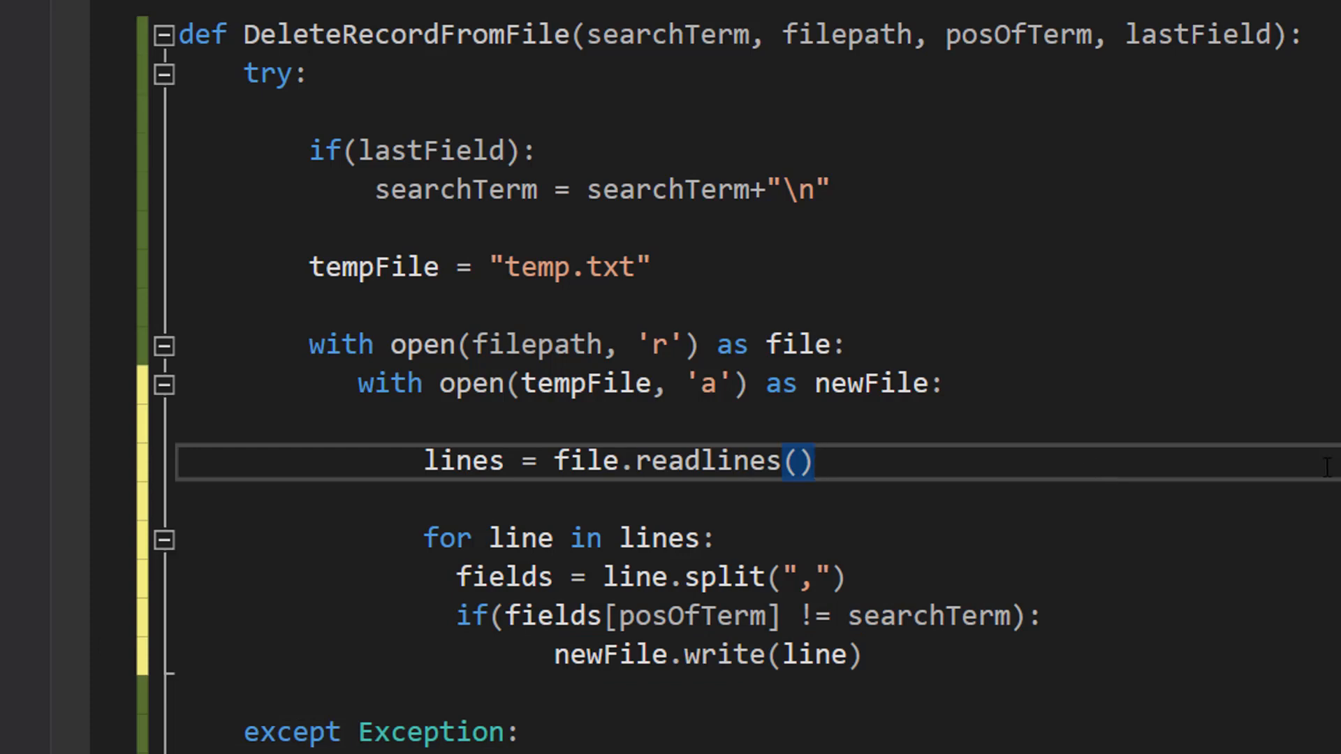
pyautogui.click(817, 462)
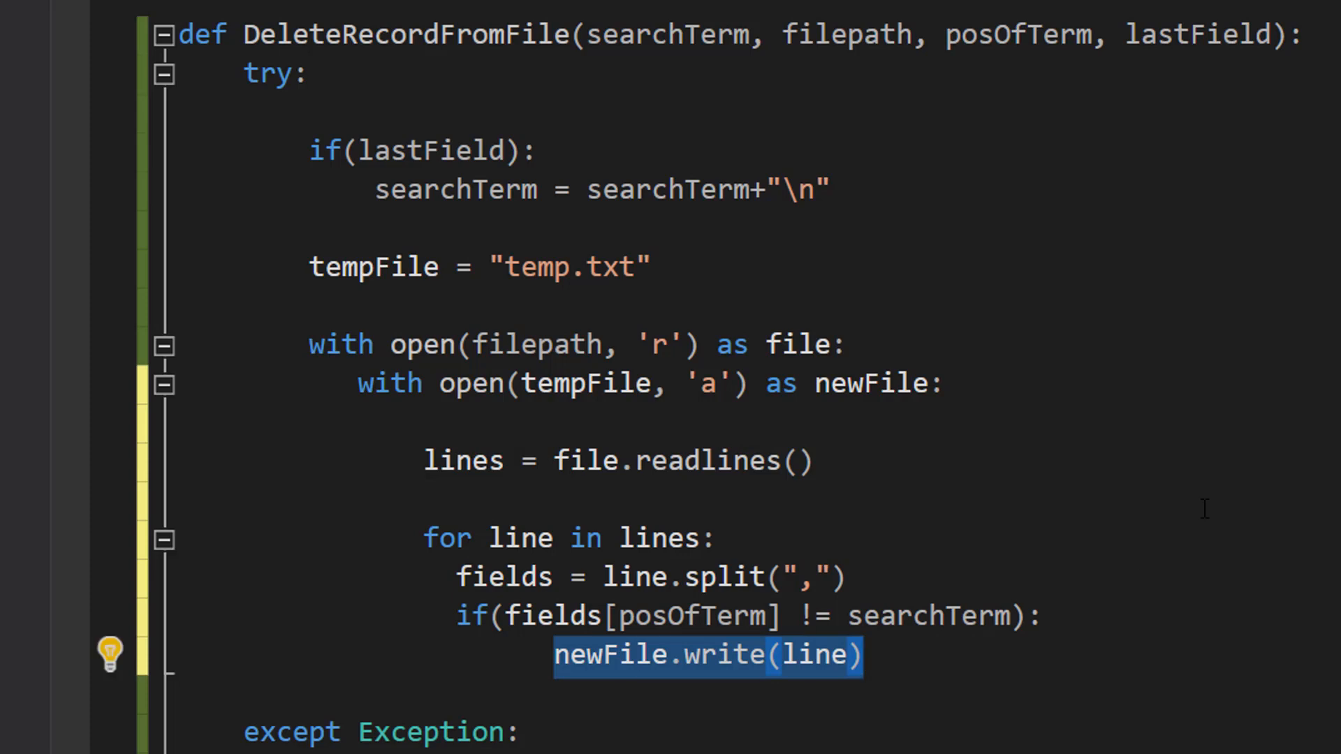
pyautogui.click(864, 656)
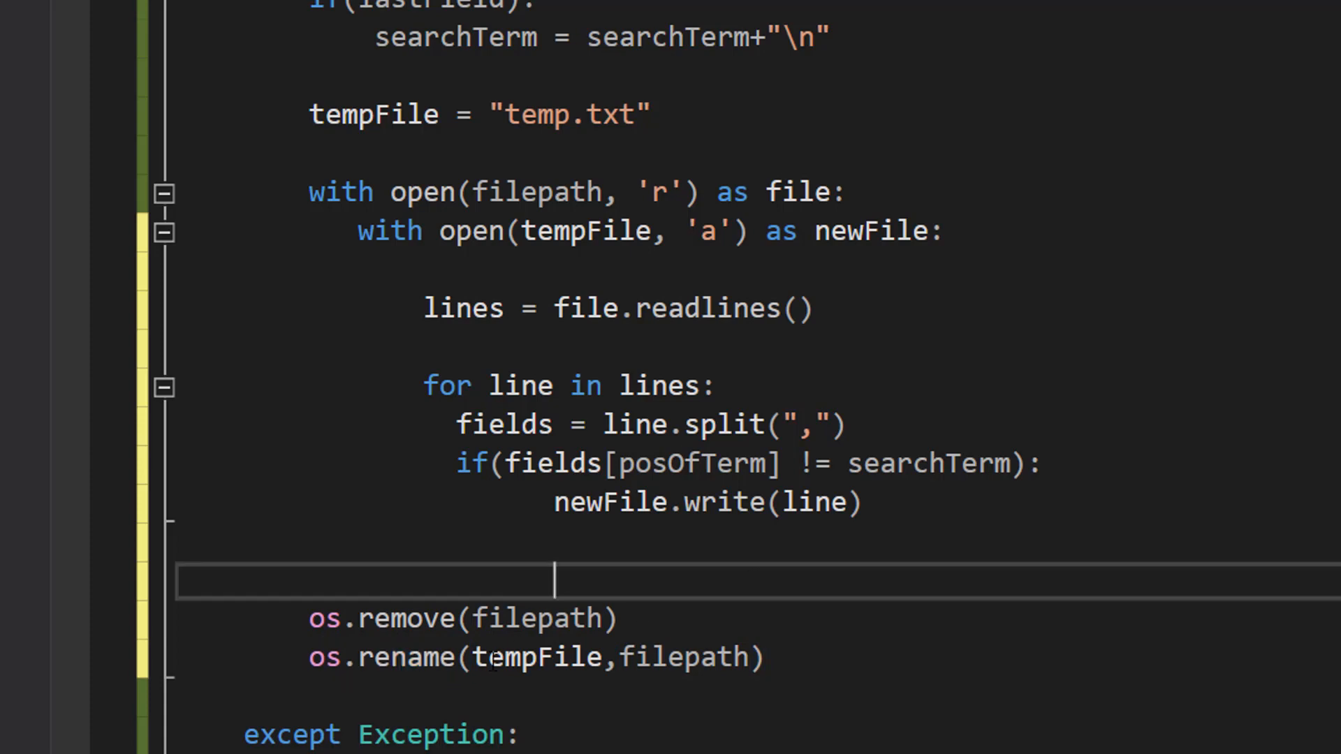
# - Add os.remove(filepath) and os.rename(tempFile, filepath) below the with blocks
pyautogui.doubleClick(536, 658)
pyautogui.write('print("Removed any records with the search term of " + searchTerm)')
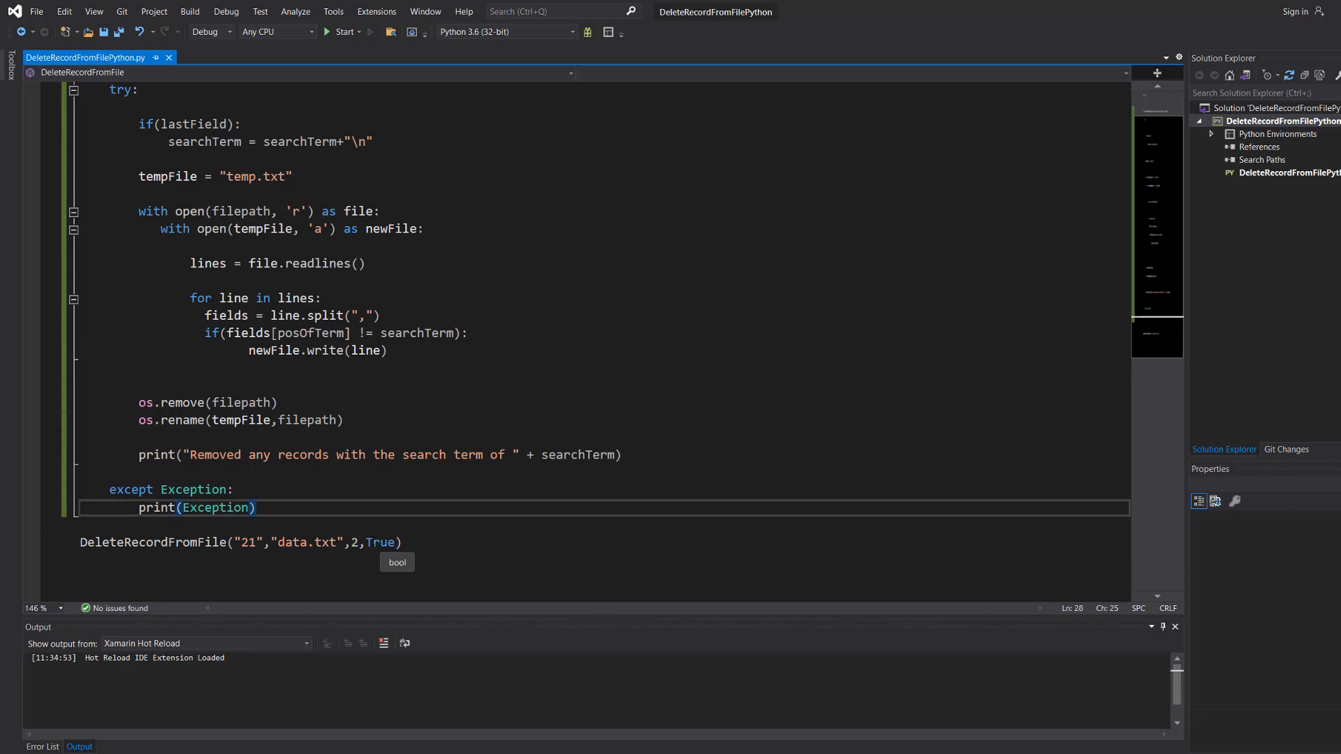
# - Bring up data.txt from File Explorer to check its records before running
pyautogui.doubleClick(380, 542)
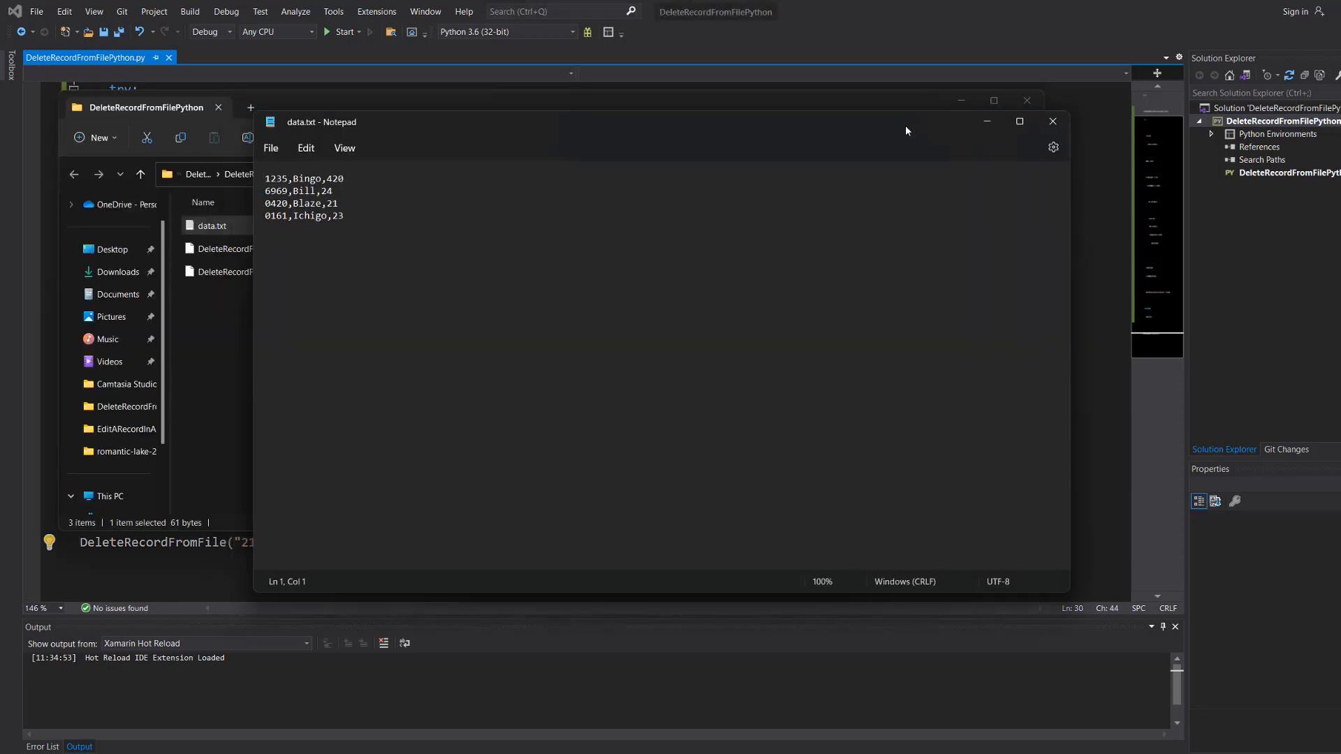
# - Highlight a record in data.txt to confirm Bingo and the 21 record are present
pyautogui.tripleClick(300, 204)
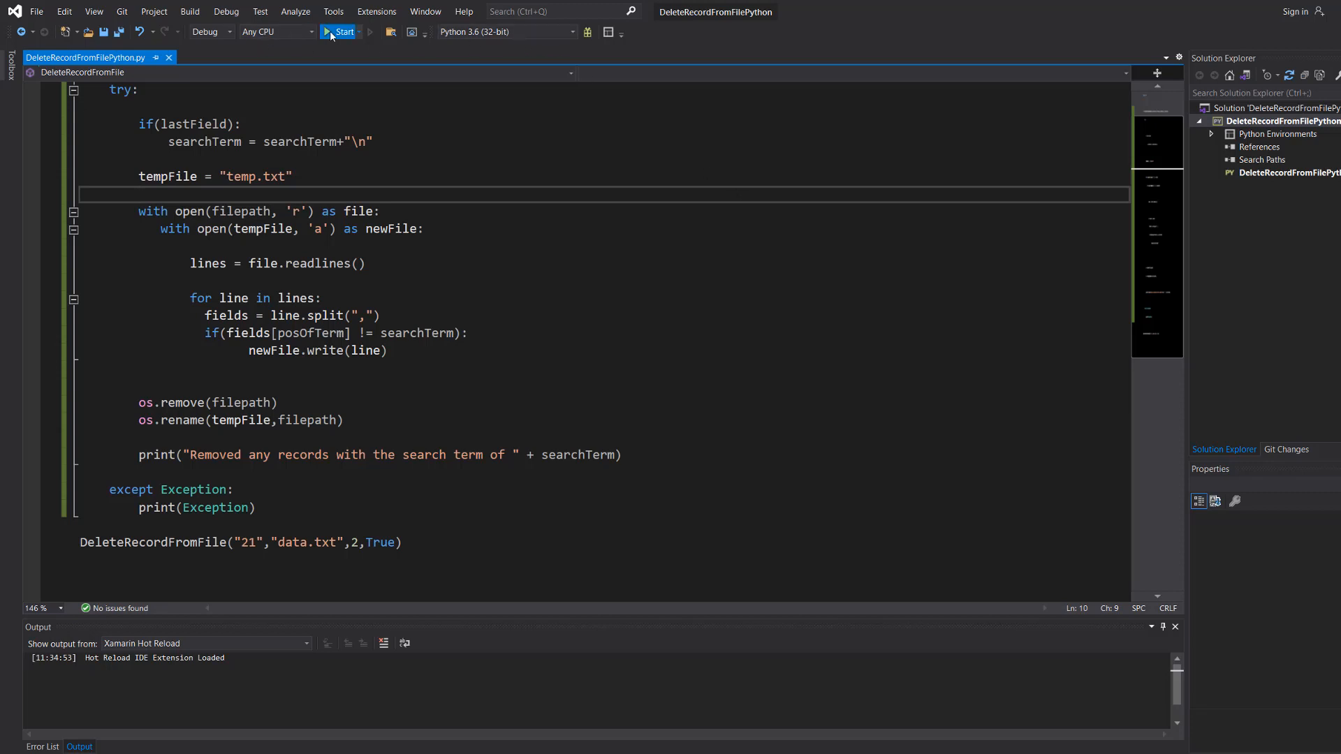
# - Run the script, printing "Removed any records with the search term of 21", and close the console
pyautogui.click(341, 32)
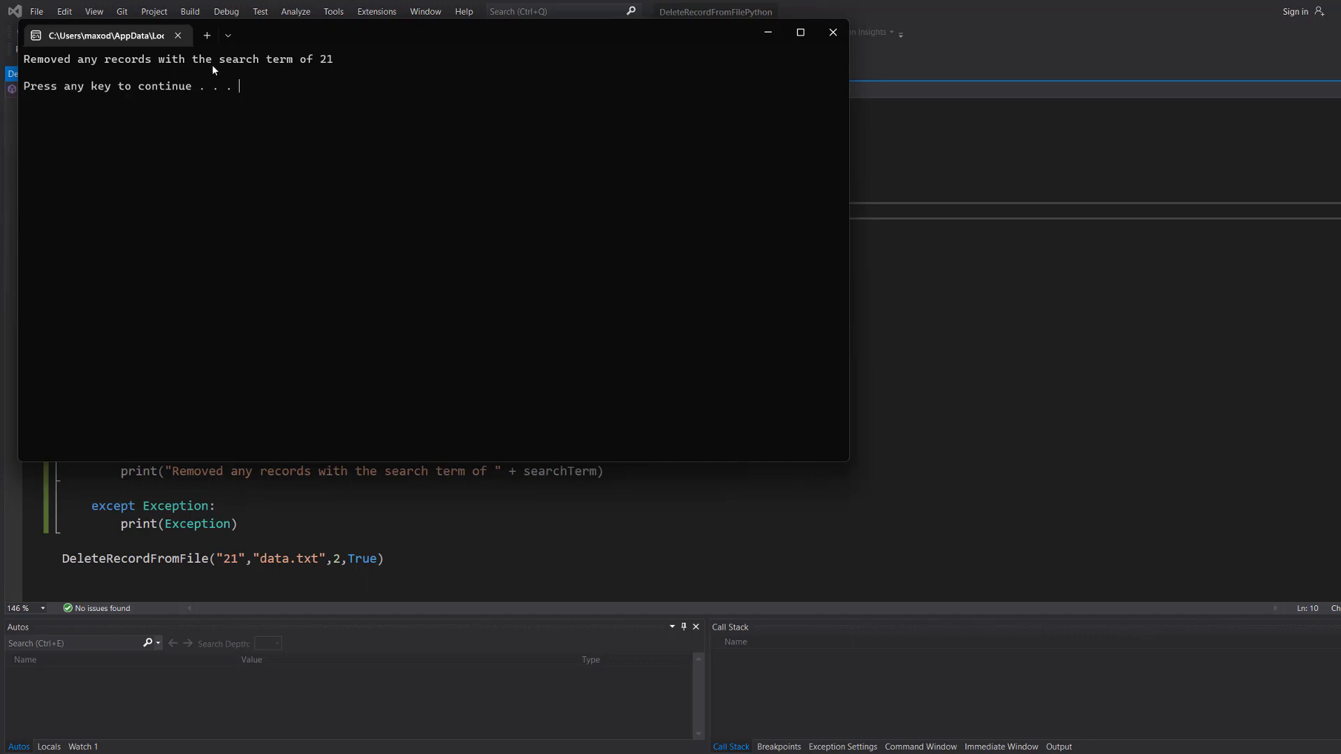
pyautogui.moveTo(831, 32)
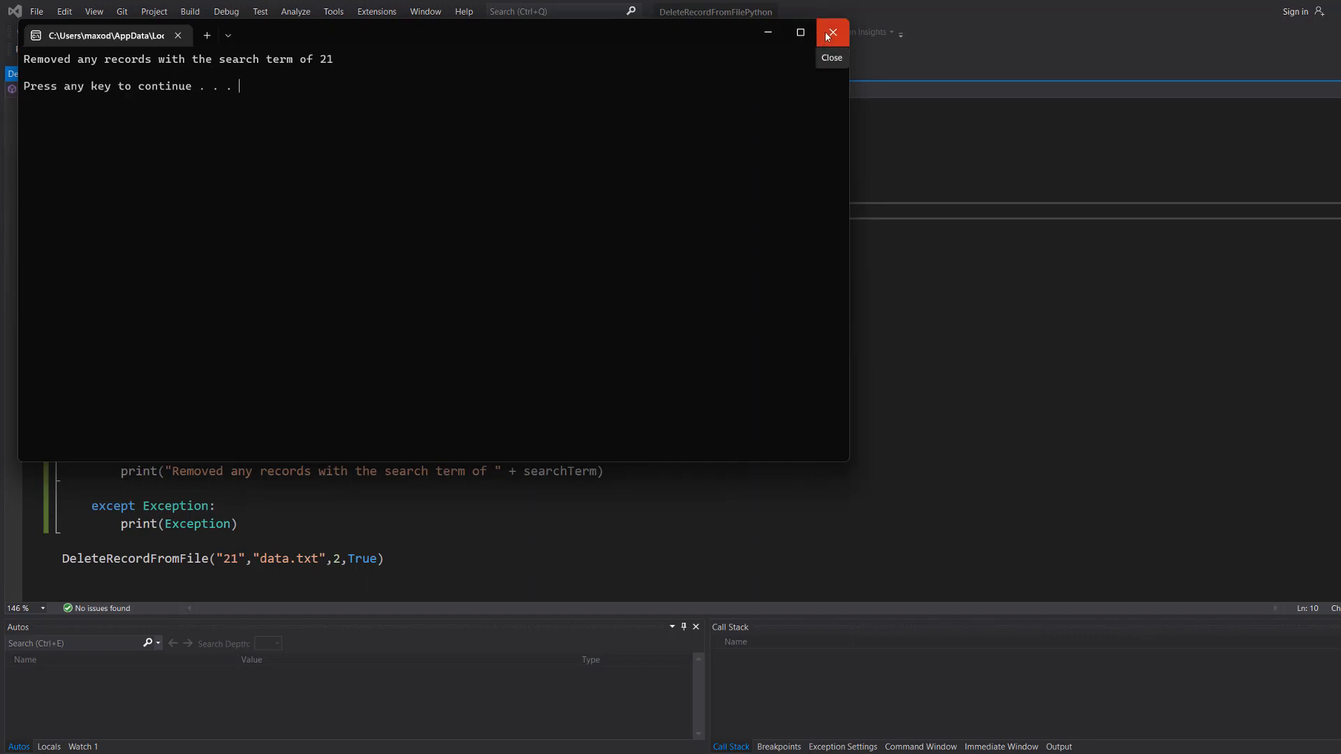
pyautogui.click(828, 32)
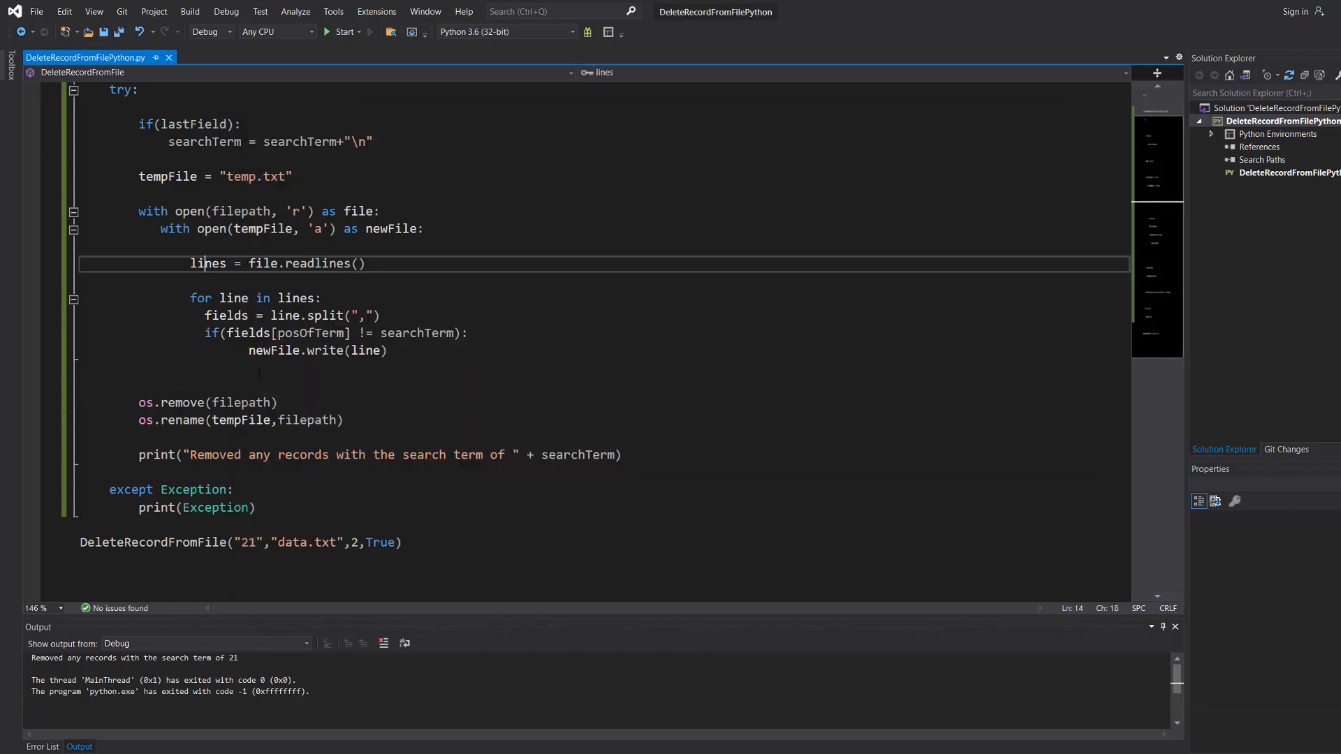
# - Change the call to DeleteRecordFromFile("Bingo","data.txt",1,False)
pyautogui.click(249, 542)
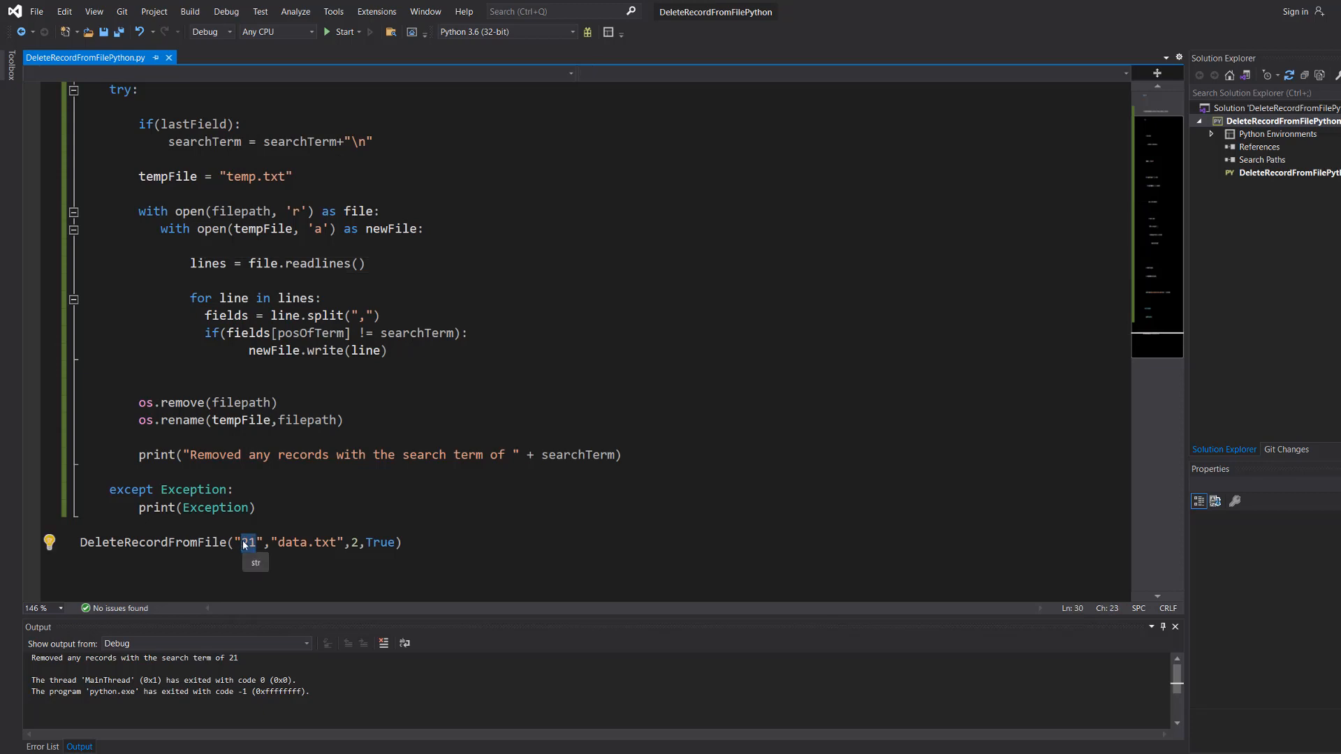
pyautogui.write('Bingo')
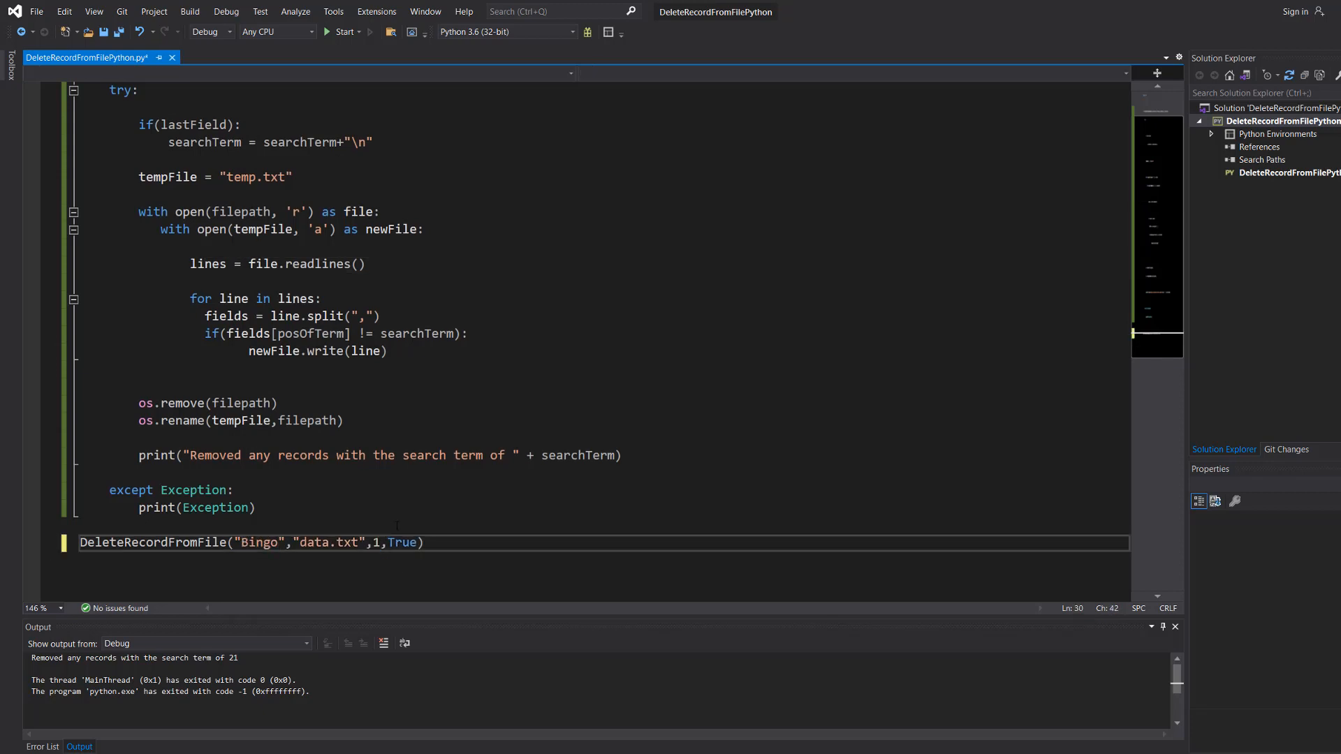
pyautogui.doubleClick(402, 542)
pyautogui.write('Fals')
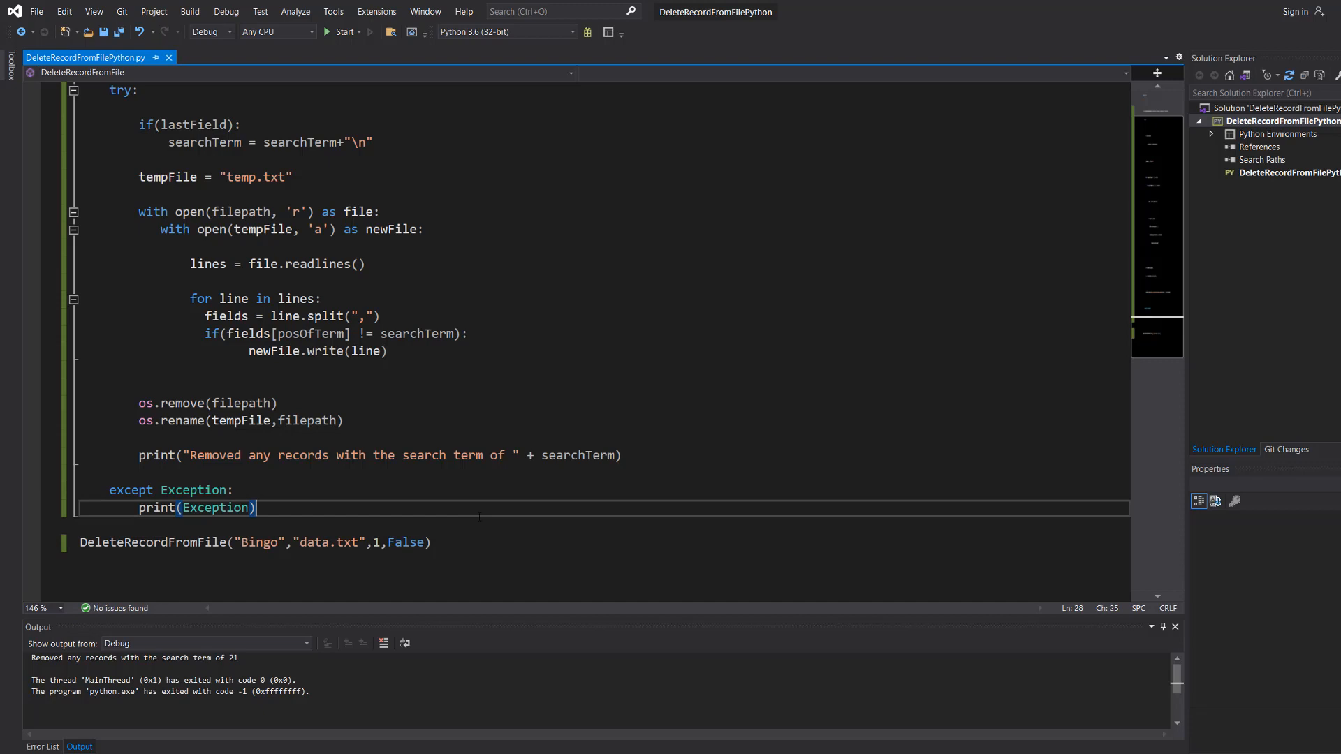
# - Run the Bingo deletion and verify data.txt now holds only the Bill and Ichigo records
pyautogui.click(343, 32)
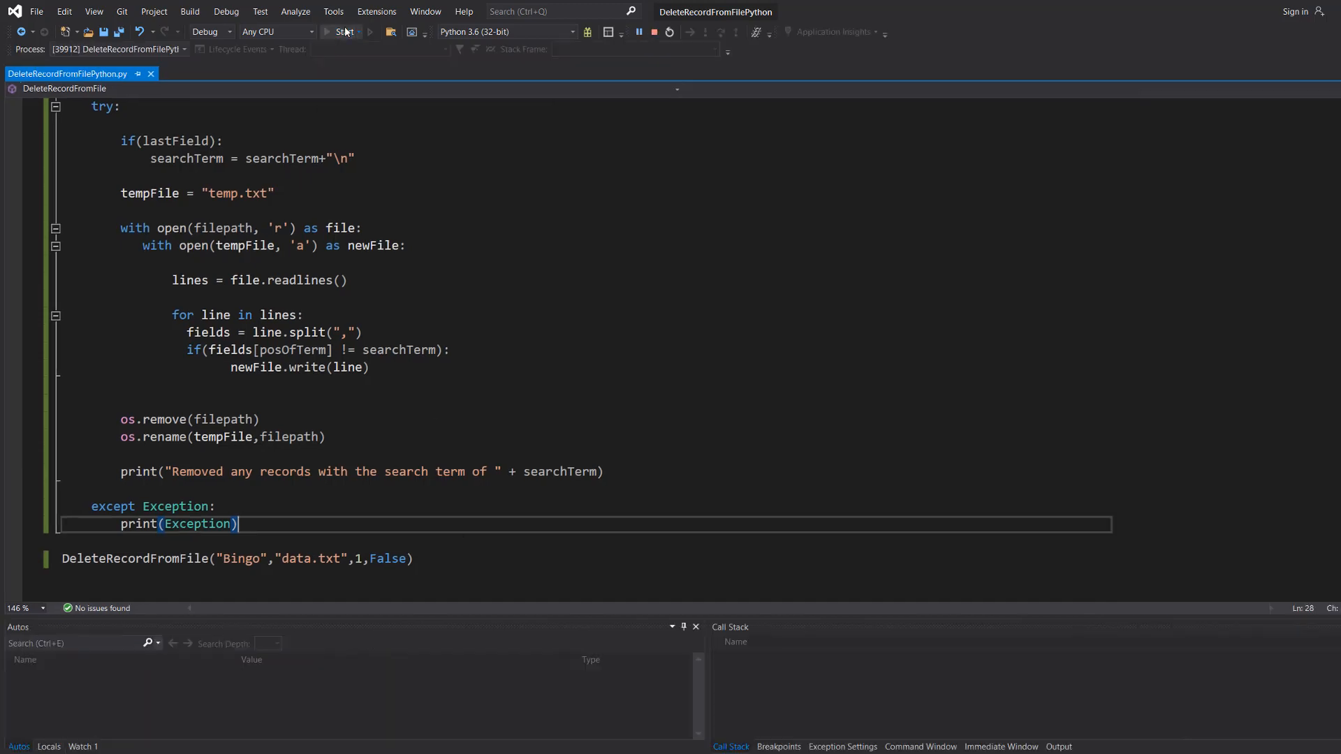
pyautogui.click(344, 32)
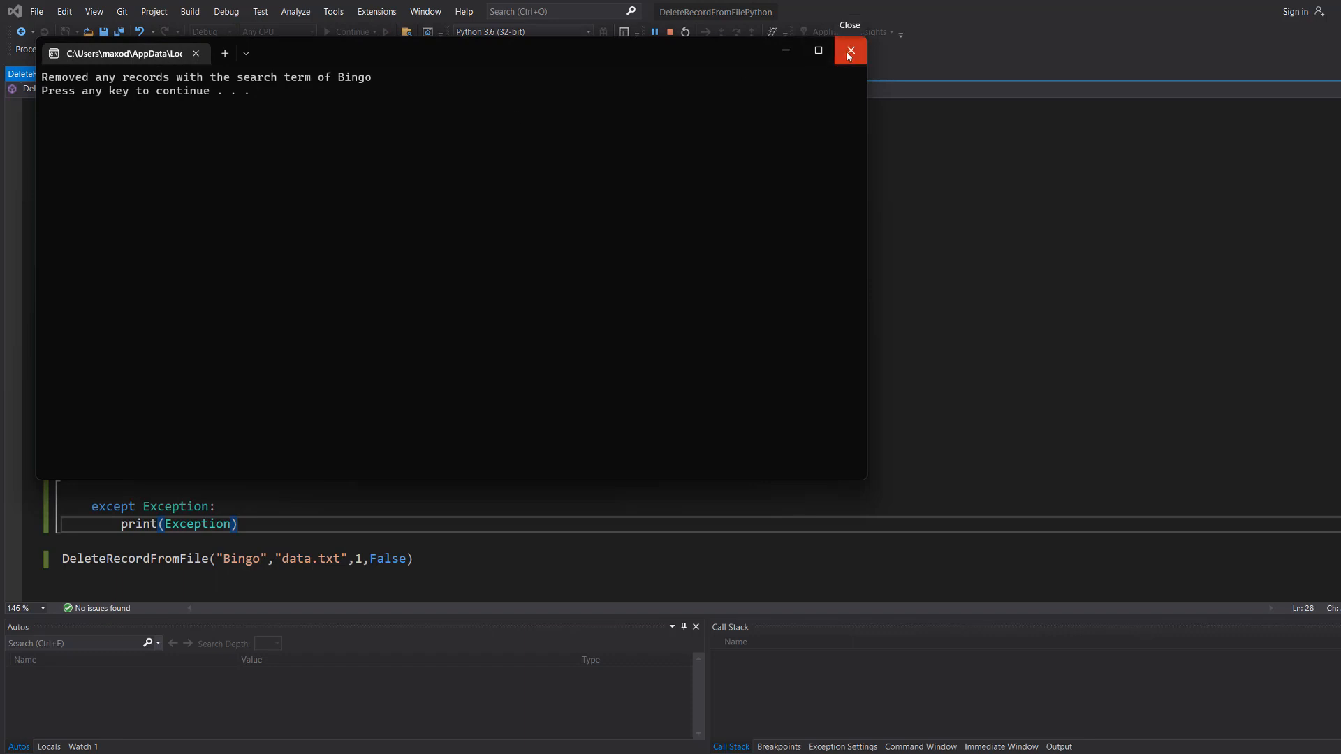
pyautogui.click(848, 51)
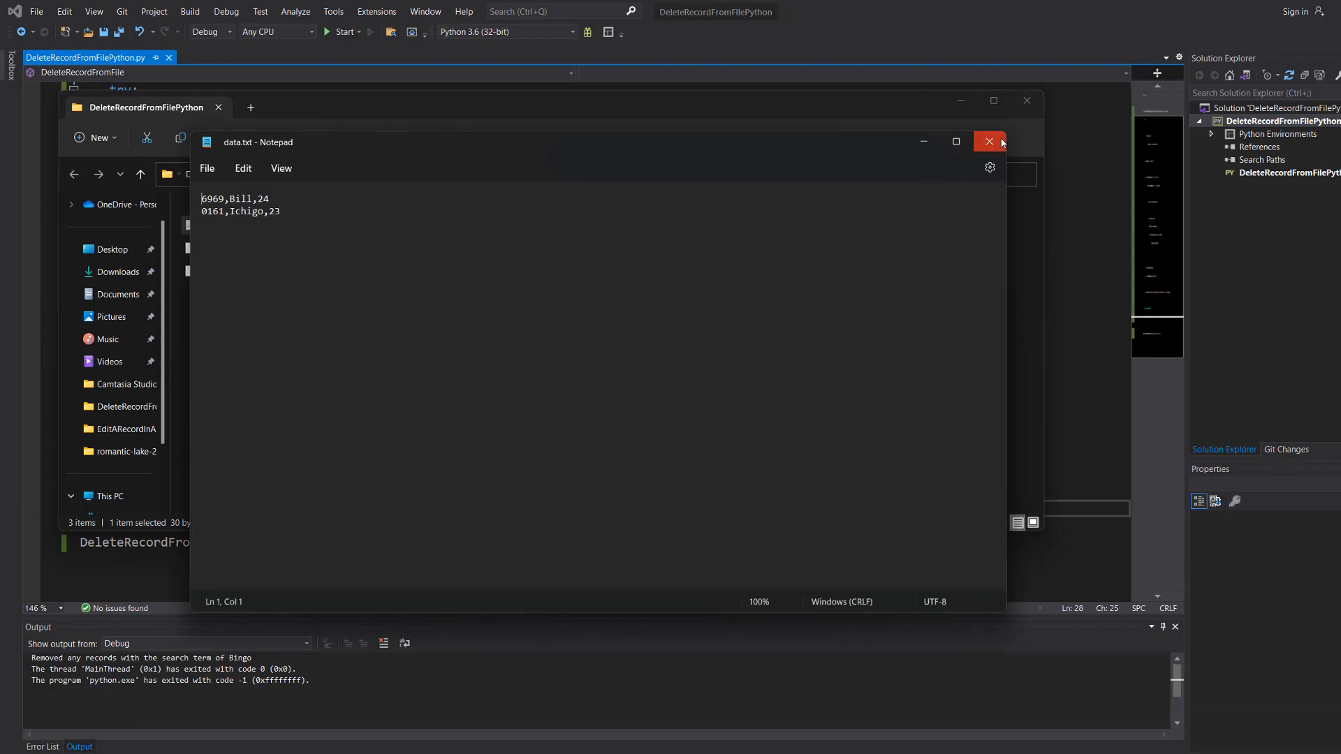
pyautogui.click(987, 141)
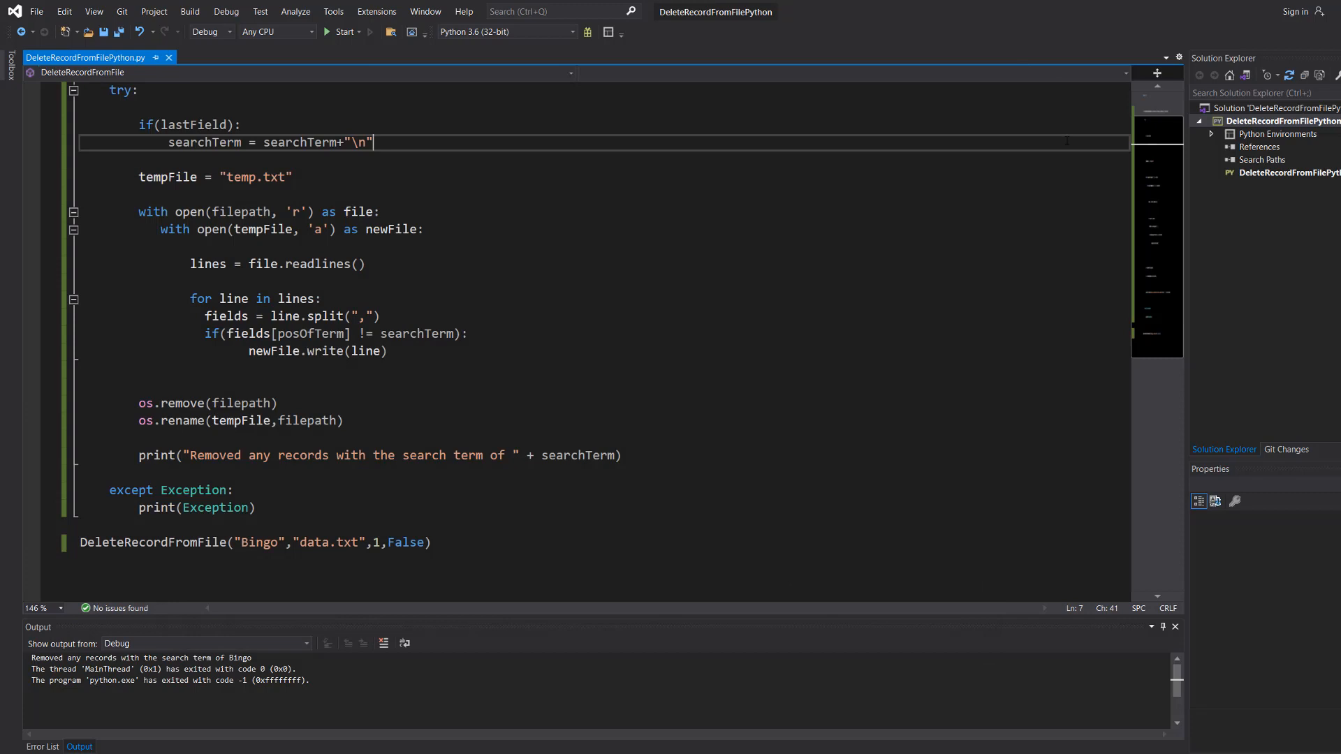